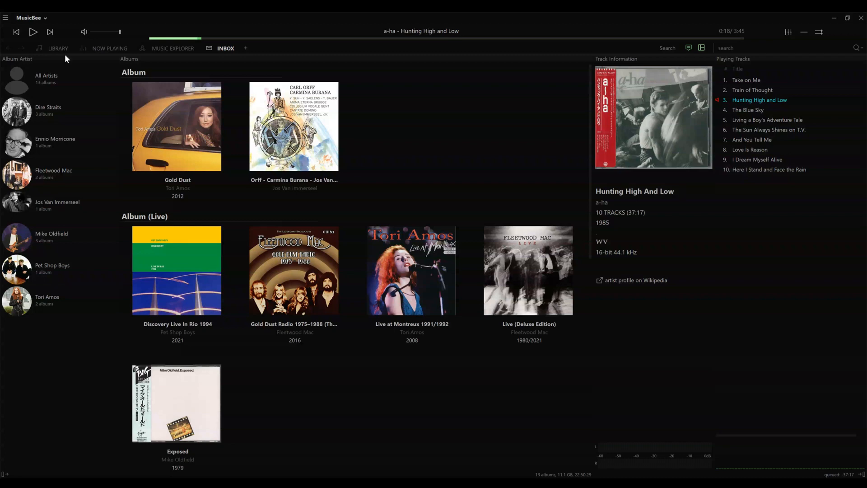
Switch to the full library and scroll the Album Artist list through the A–C artists.
{"action": "left_click", "coordinate": [59, 48]}
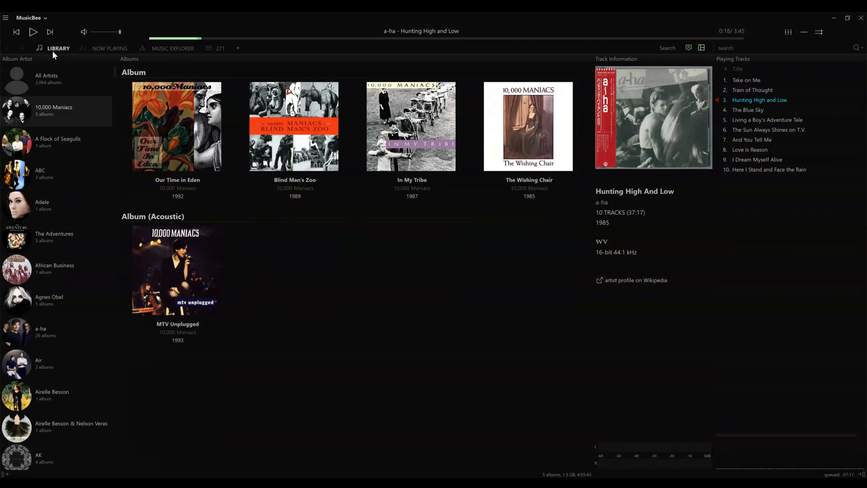
{"action": "scroll", "scroll_direction": "down", "scroll_amount": 3}
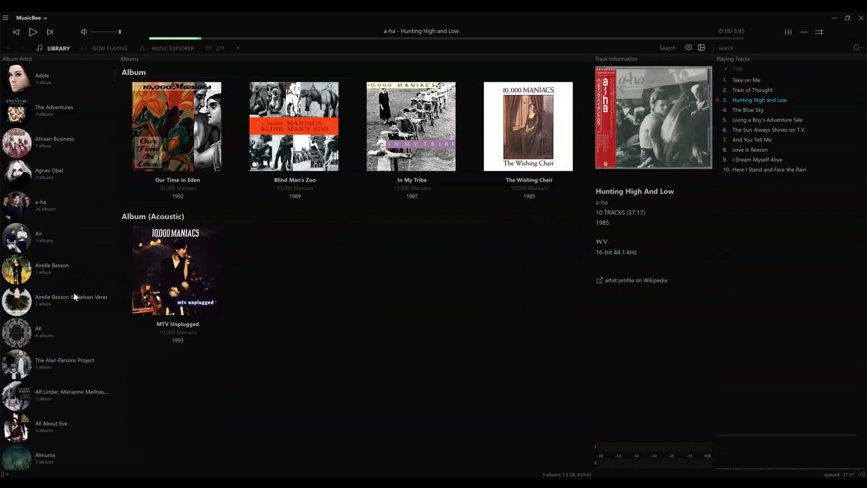
{"action": "scroll", "scroll_direction": "down", "scroll_amount": 3}
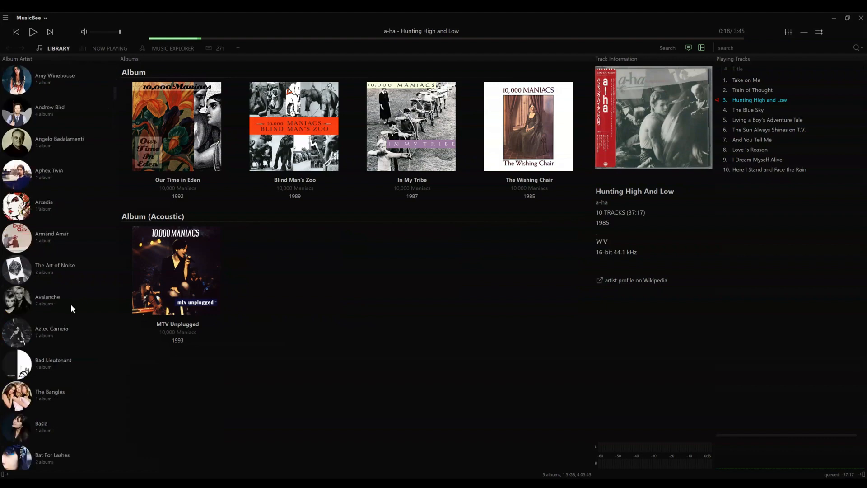
{"action": "scroll", "scroll_direction": "down", "scroll_amount": 3}
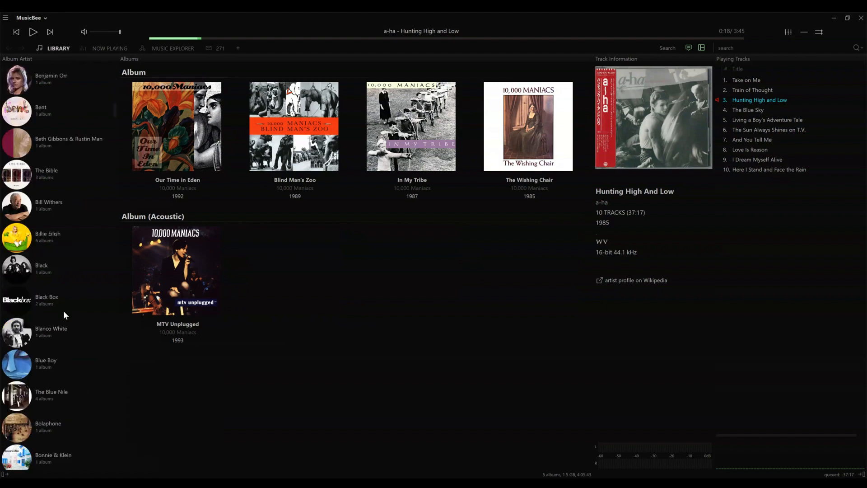
{"action": "scroll", "scroll_direction": "down", "scroll_amount": 3}
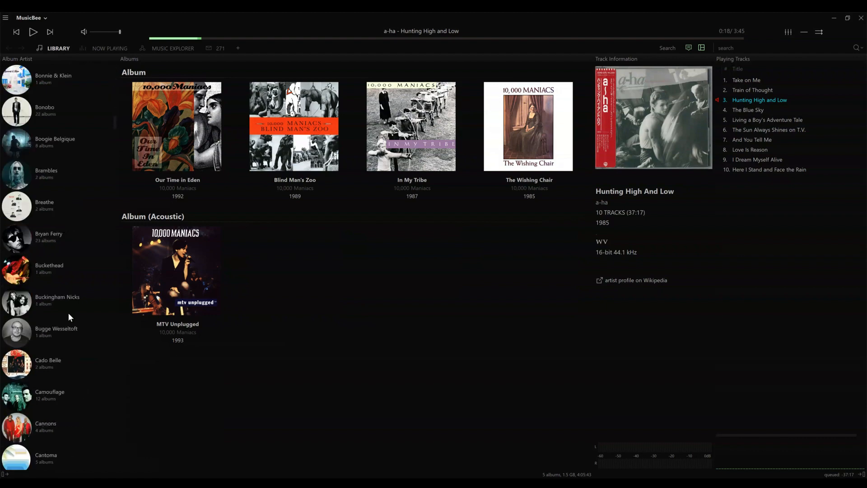
{"action": "scroll", "scroll_direction": "down", "scroll_amount": 3}
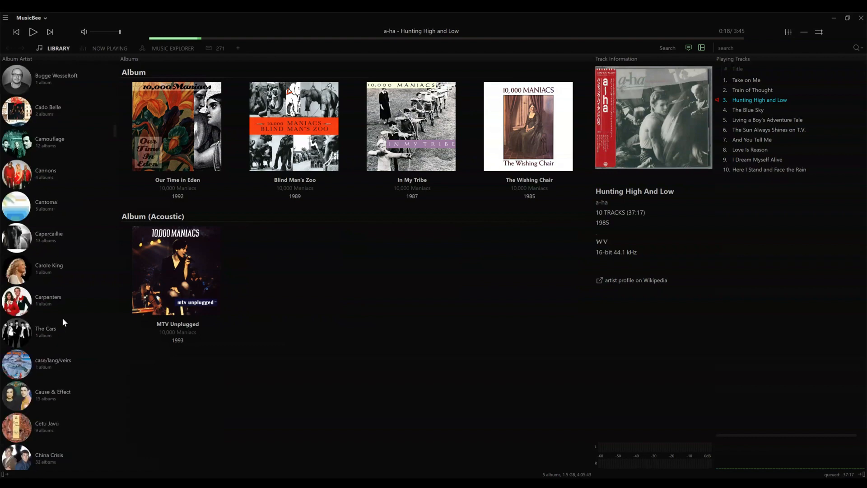
{"action": "scroll", "scroll_direction": "down", "scroll_amount": 3}
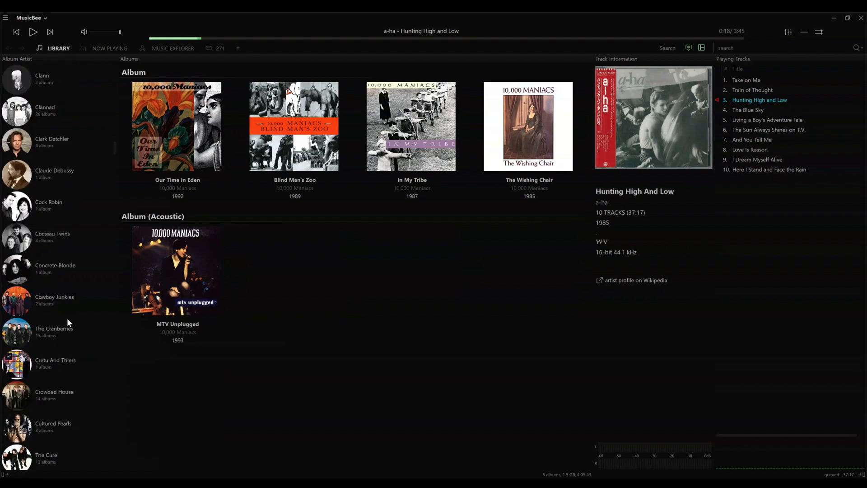
Jump through the Album Artist list to Madonna, then Depeche Mode.
{"action": "left_click", "coordinate": [49, 205]}
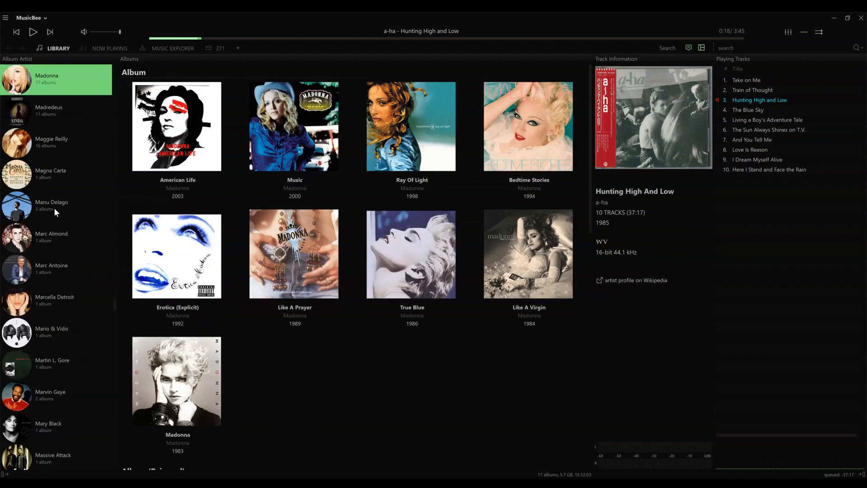
{"action": "left_click", "coordinate": [54, 268]}
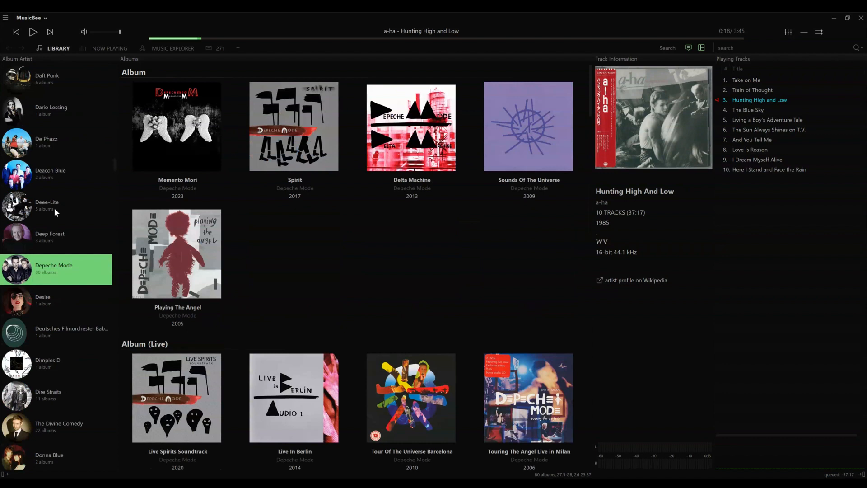
{"action": "left_click", "coordinate": [48, 392]}
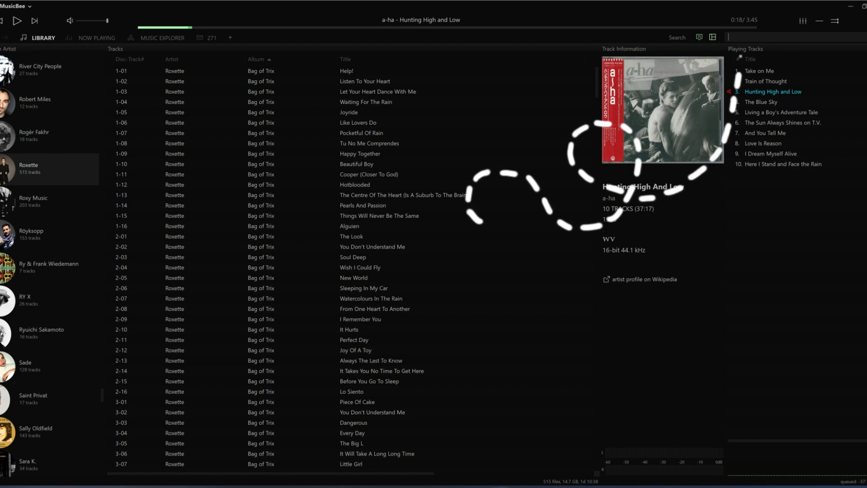
Search 'heart' and view matches for Roxy Music, Sade, Sara K. and Shakespears Sister.
{"action": "type", "text": "heart"}
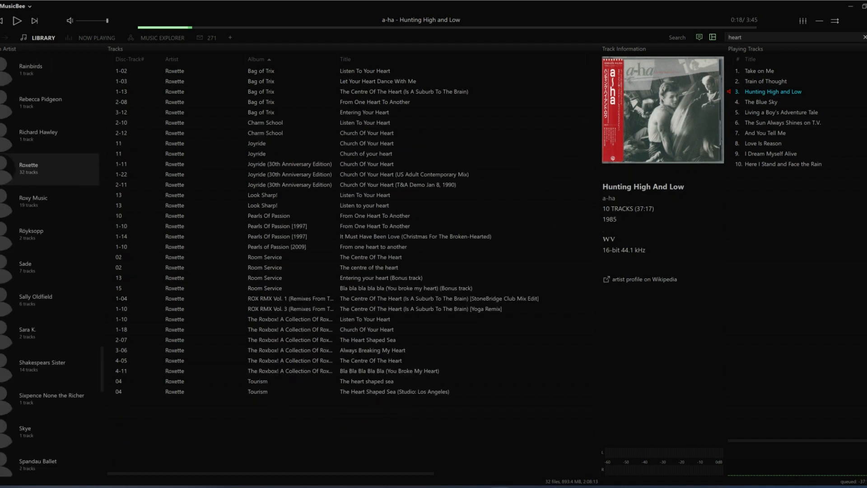
{"action": "left_click", "coordinate": [33, 200]}
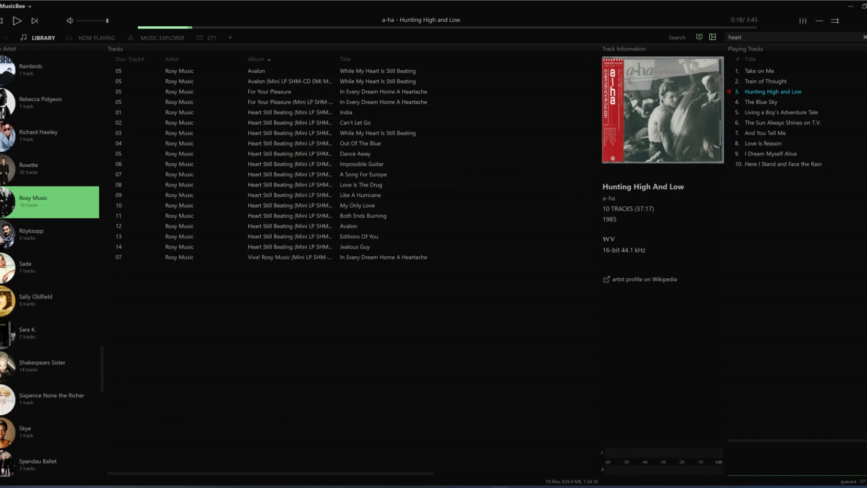
{"action": "mouse_move", "coordinate": [290, 174]}
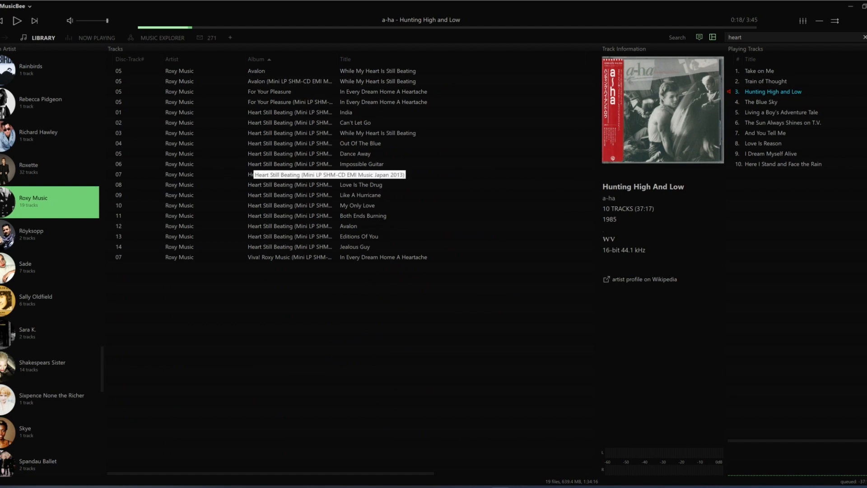
{"action": "left_click", "coordinate": [25, 267]}
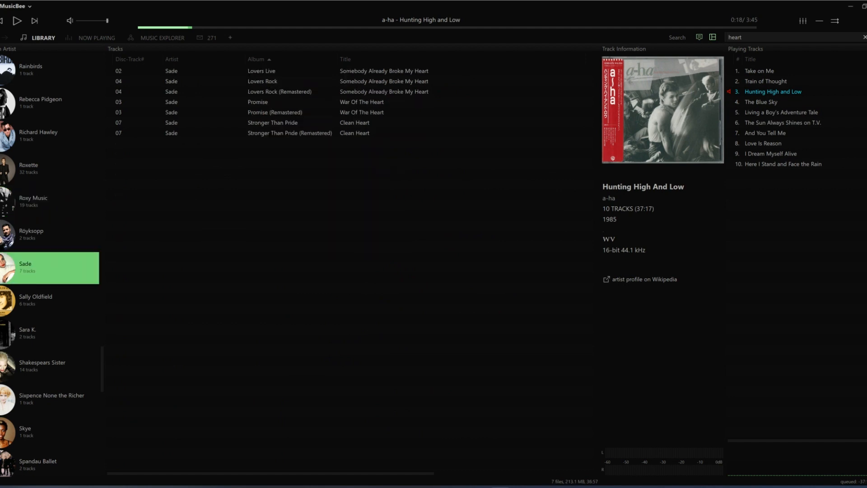
{"action": "left_click", "coordinate": [27, 333]}
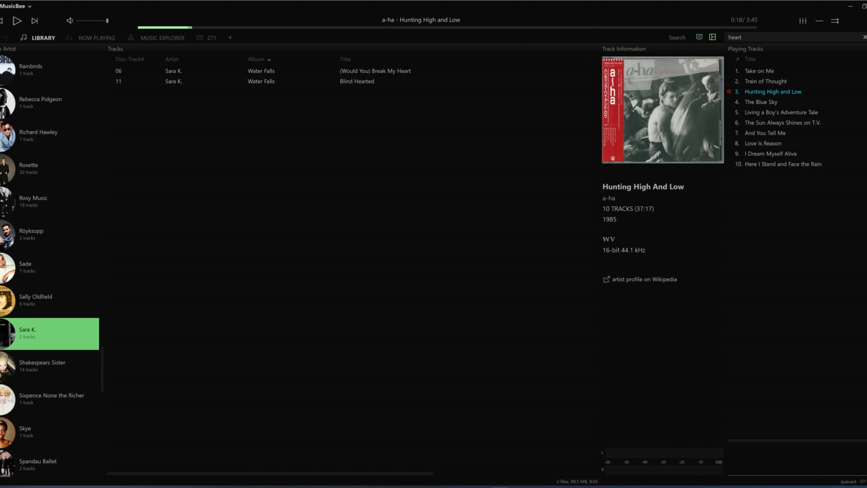
{"action": "left_click", "coordinate": [49, 366]}
{"action": "type", "text": "love"}
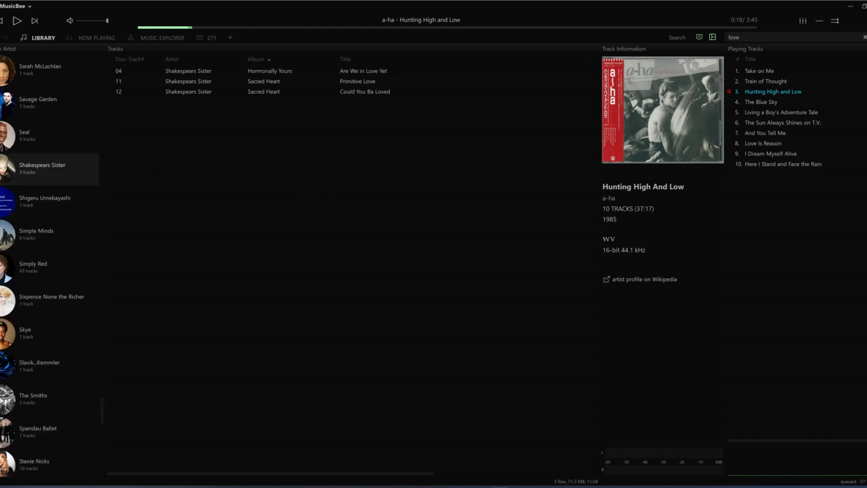
Show Simple Minds' 'love' matches, then limit search fields to Title and Album.
{"action": "left_click", "coordinate": [36, 231]}
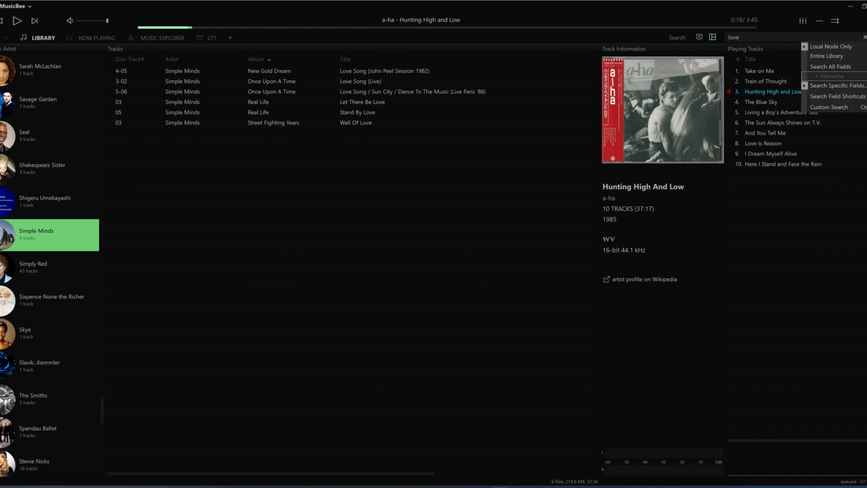
{"action": "left_click", "coordinate": [837, 86]}
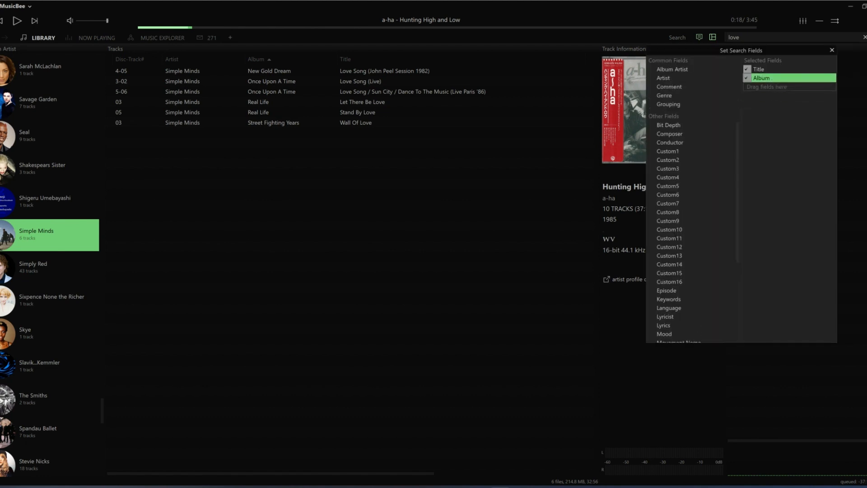
{"action": "left_click", "coordinate": [761, 78]}
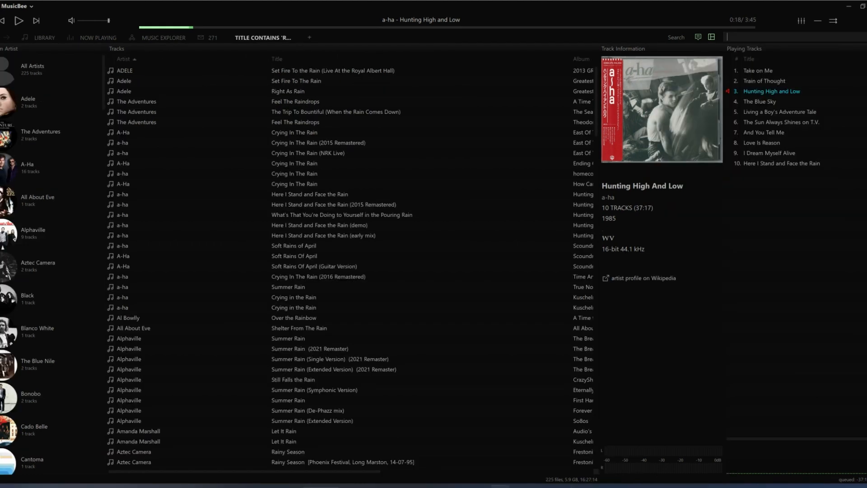
Search 'rain' and filter by All About Eve, Adele, The Adventures, then Avalanche, then open search options.
{"action": "type", "text": "rain"}
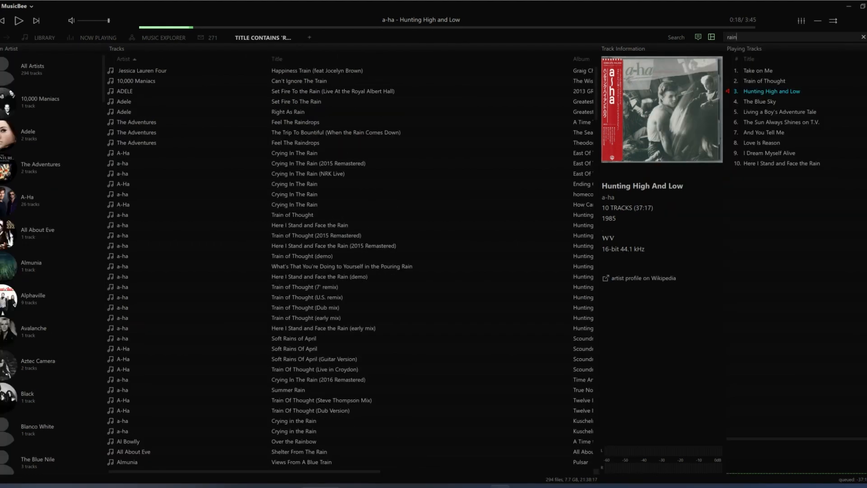
{"action": "left_click", "coordinate": [293, 184]}
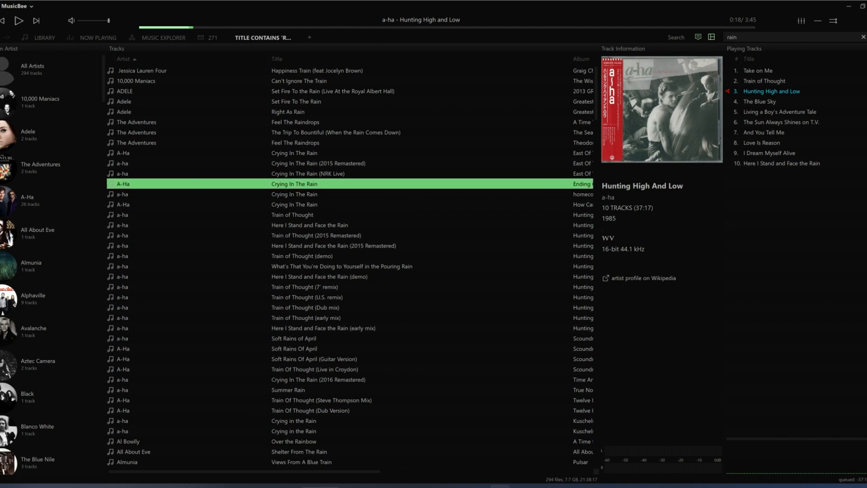
{"action": "left_click", "coordinate": [37, 231]}
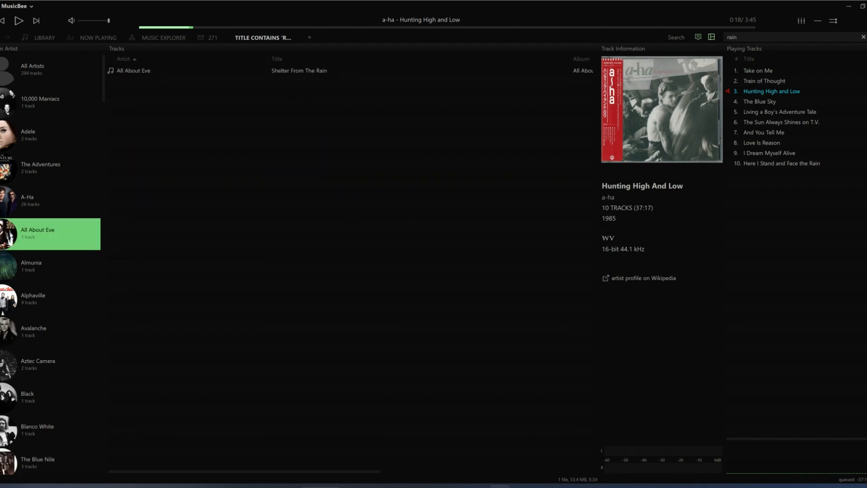
{"action": "left_click", "coordinate": [39, 135]}
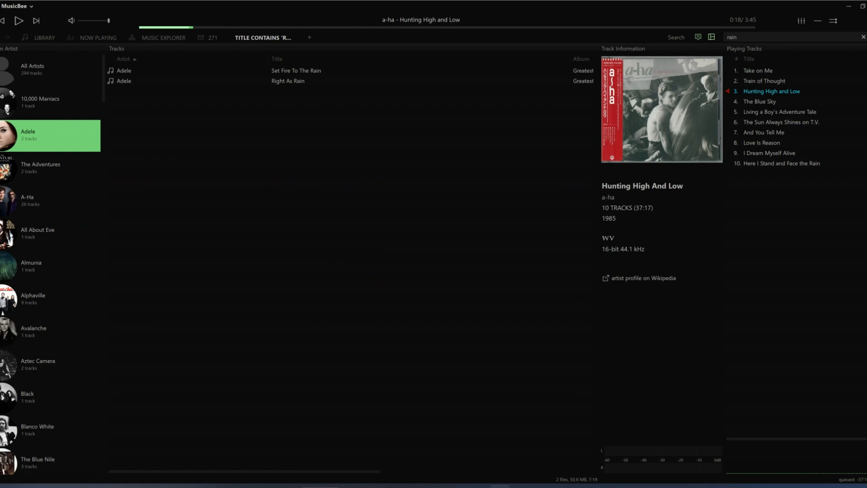
{"action": "left_click", "coordinate": [40, 167]}
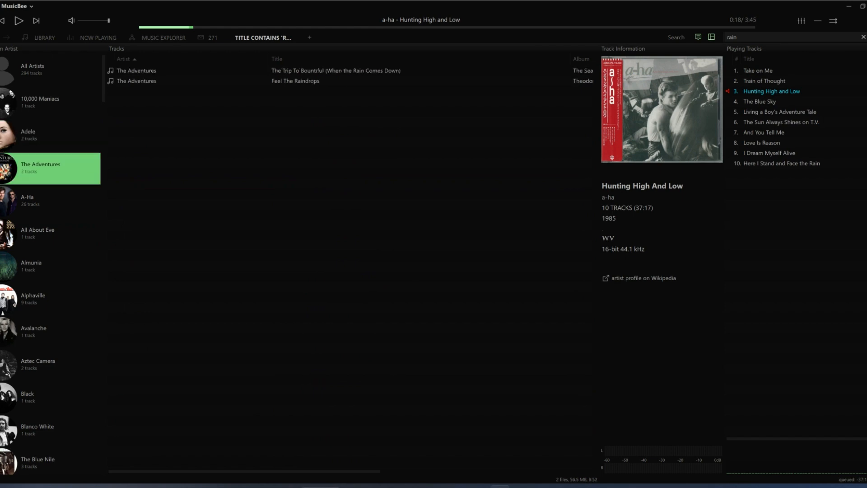
{"action": "left_click", "coordinate": [33, 331]}
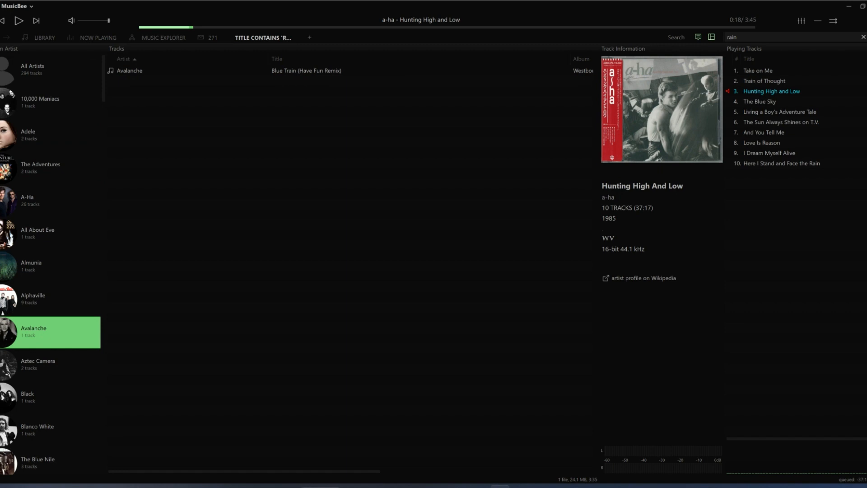
{"action": "left_click", "coordinate": [305, 70]}
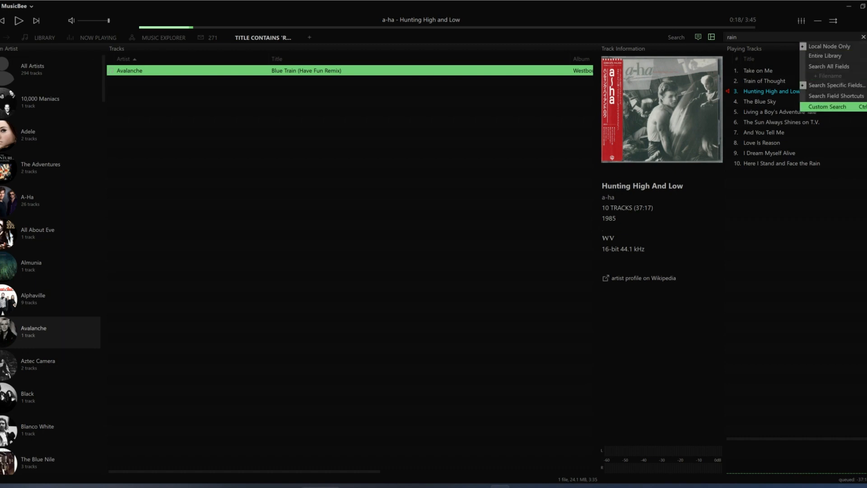
Run a custom 'rain' search, then return to the library's album view.
{"action": "left_click", "coordinate": [827, 106]}
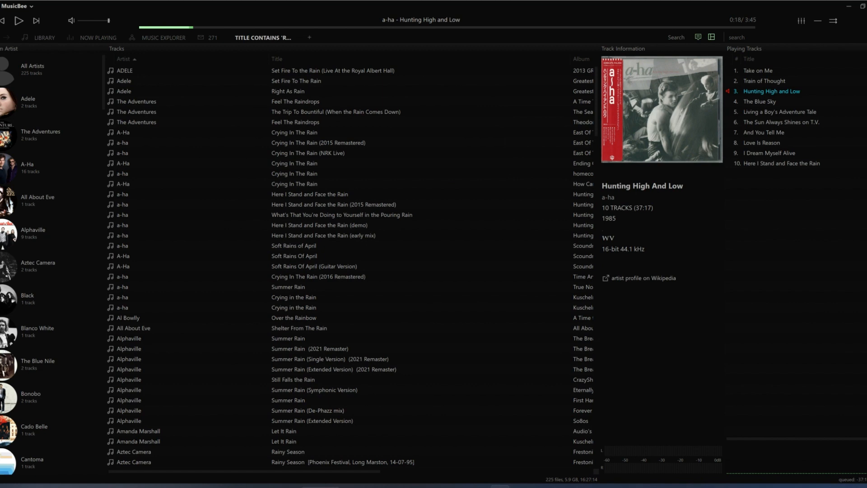
{"action": "left_click", "coordinate": [36, 394]}
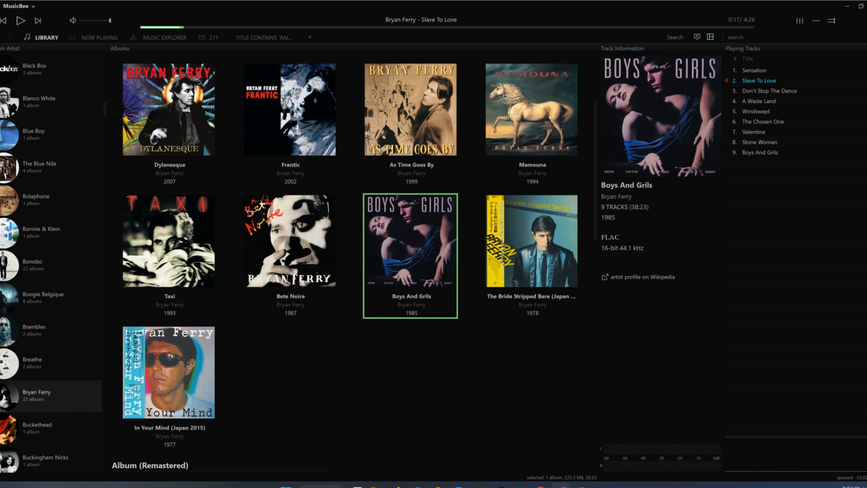
{"action": "right_click", "coordinate": [170, 240]}
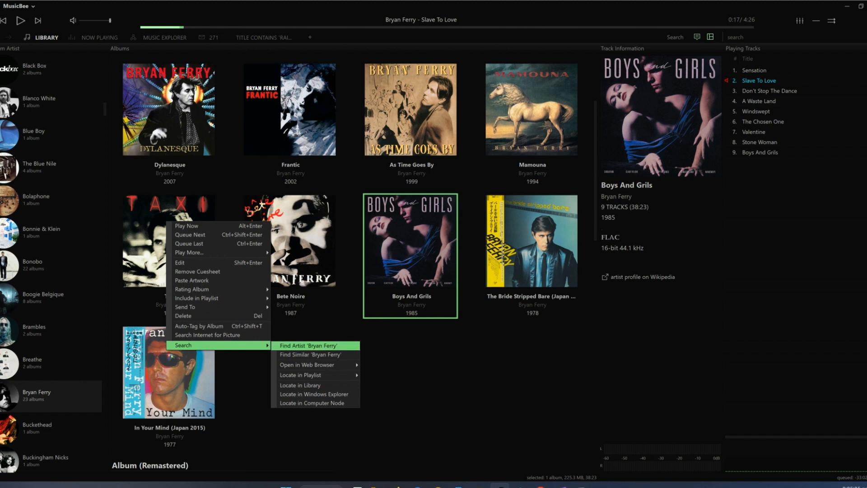
{"action": "mouse_move", "coordinate": [311, 354]}
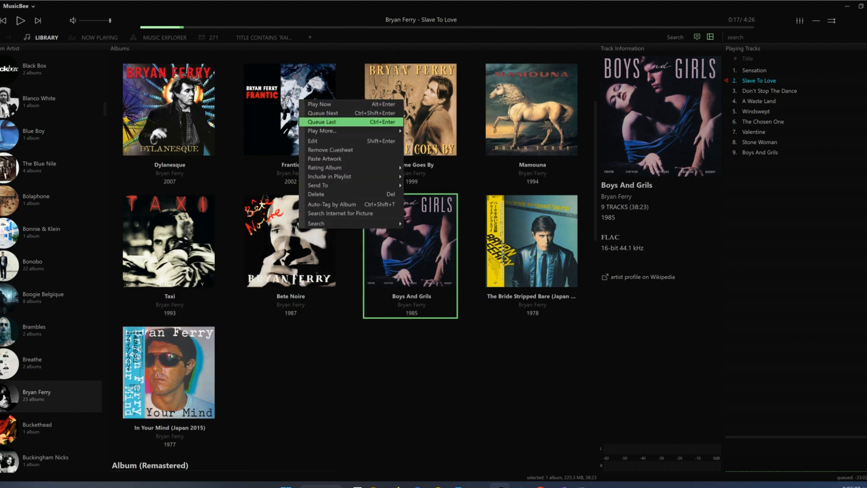
{"action": "mouse_move", "coordinate": [332, 204]}
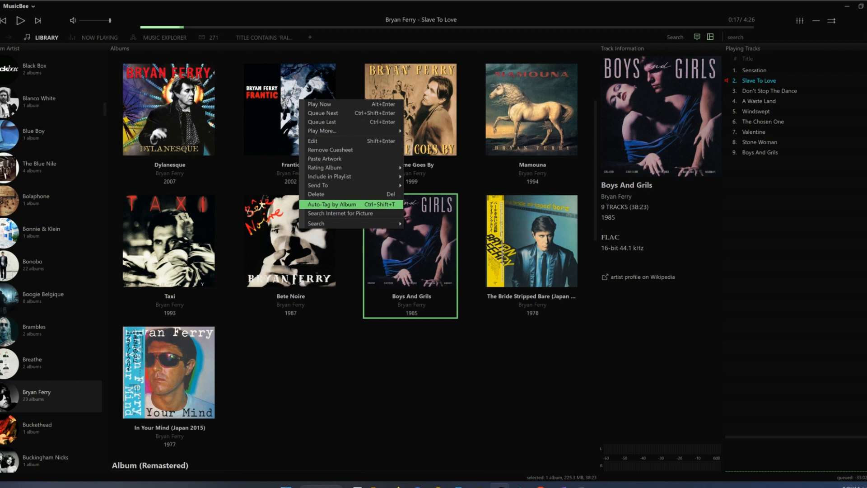
{"action": "mouse_move", "coordinate": [340, 213]}
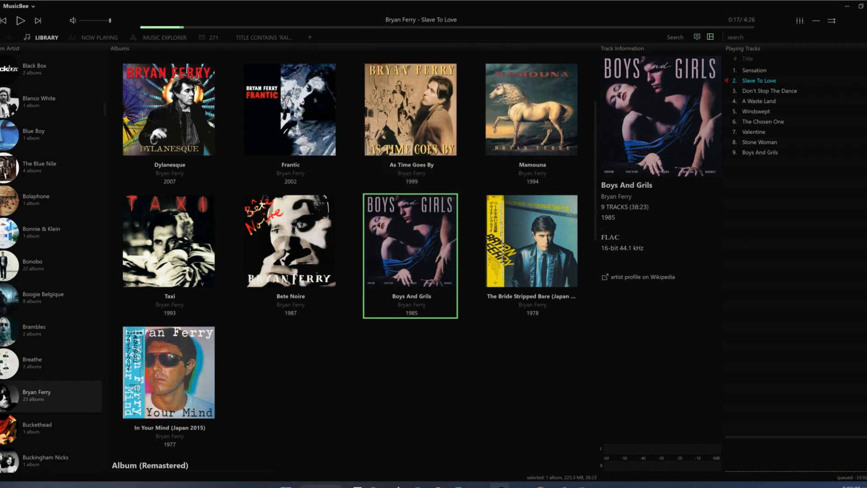
{"action": "right_click", "coordinate": [409, 249]}
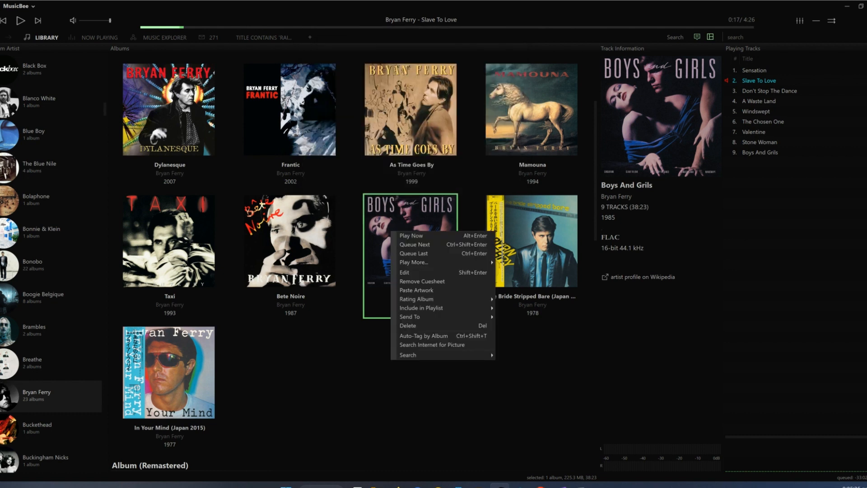
{"action": "mouse_move", "coordinate": [423, 335]}
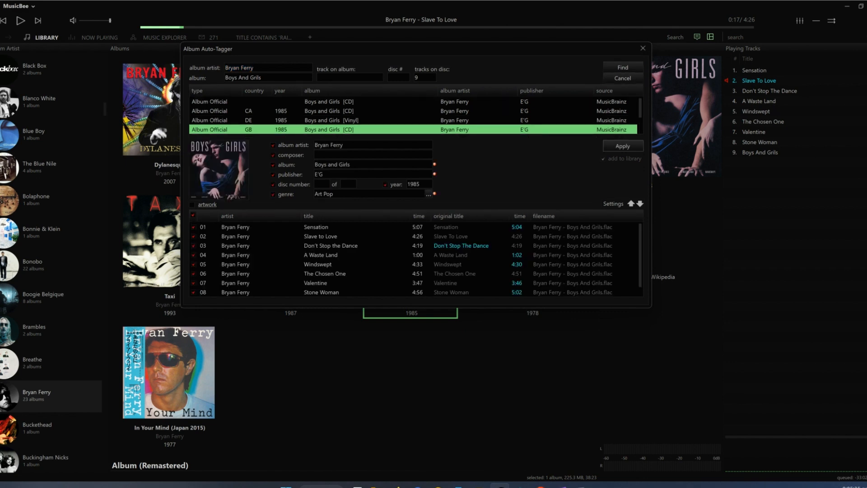
{"action": "mouse_move", "coordinate": [622, 79]}
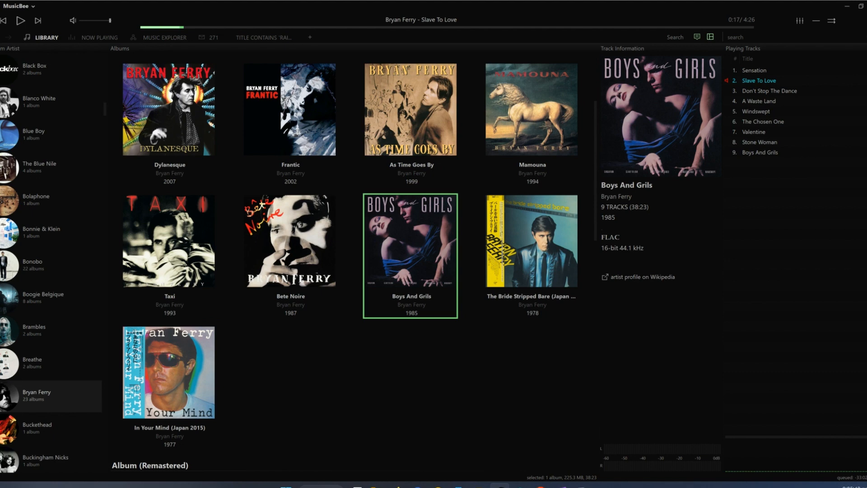
{"action": "left_click", "coordinate": [100, 37]}
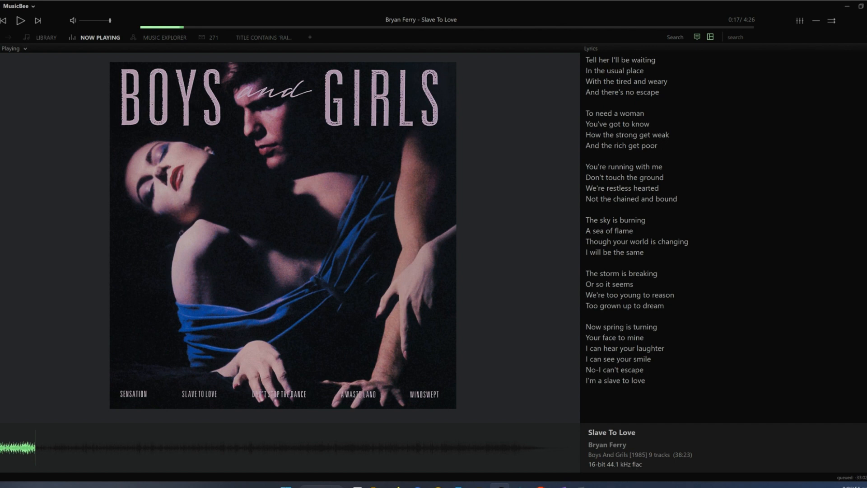
{"action": "left_click", "coordinate": [47, 38]}
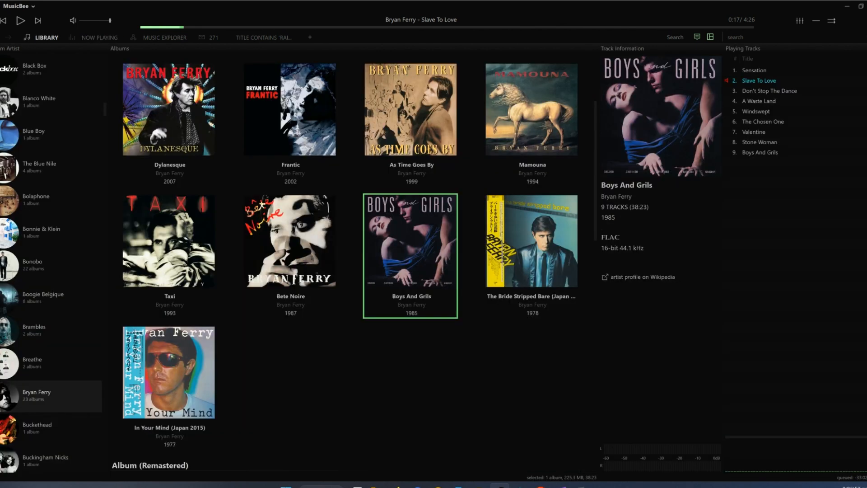
Scroll the artist list and show China Crisis's 32 albums.
{"action": "scroll", "scroll_direction": "down", "scroll_amount": 3}
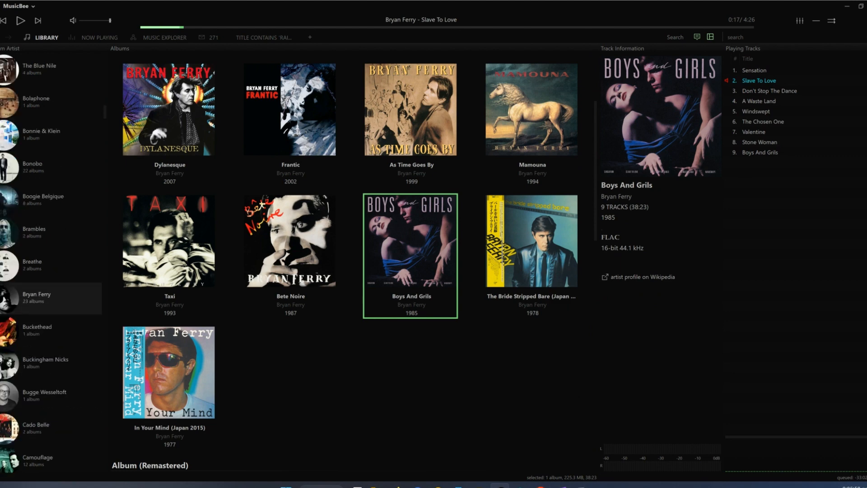
{"action": "scroll", "scroll_direction": "down", "scroll_amount": 3}
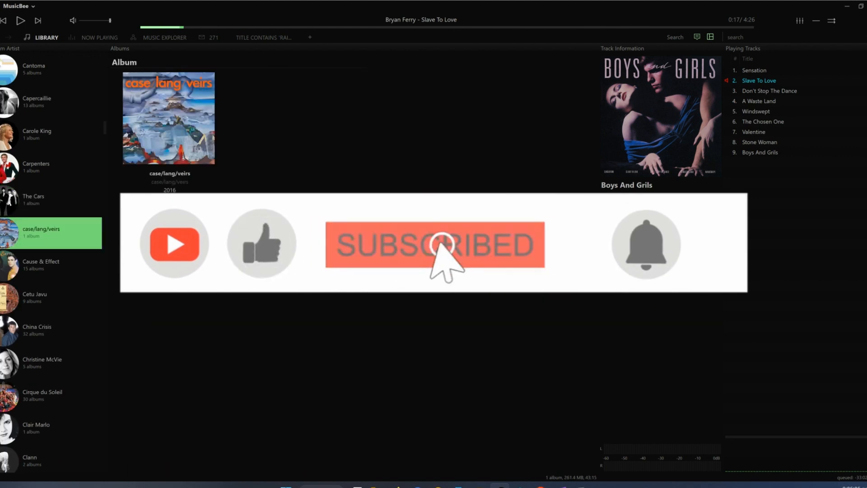
{"action": "left_click", "coordinate": [37, 325]}
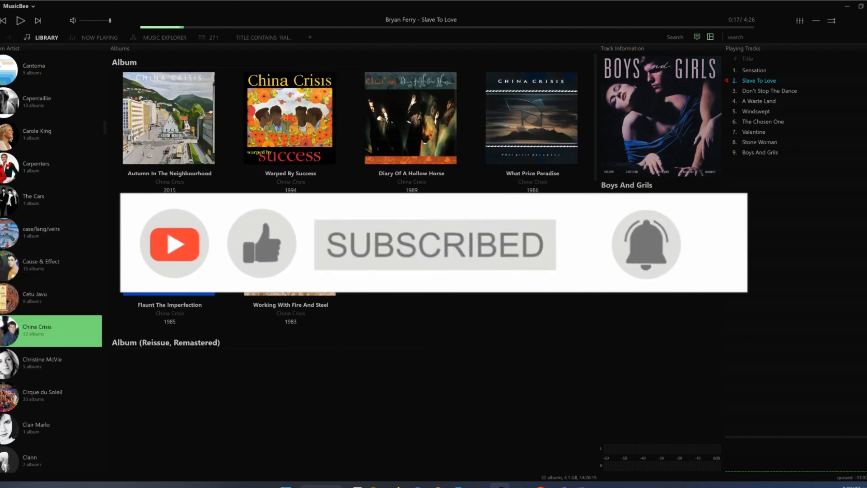